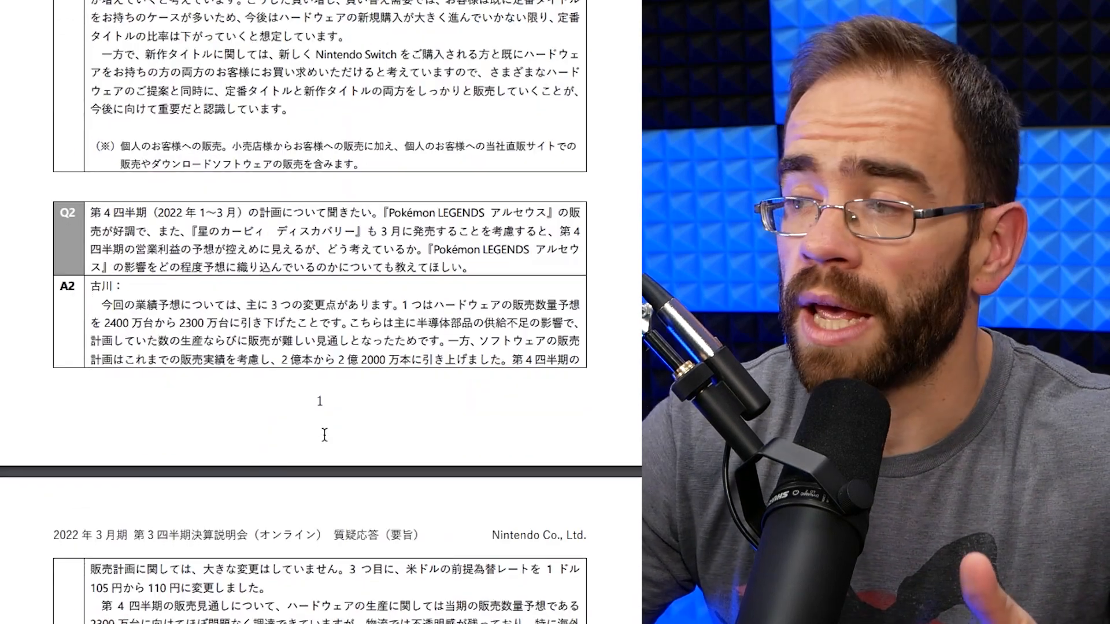
- Scroll the Nintendo Q&A PDF past the Q2 answer on page 1 to page 2
scroll("down", 3)
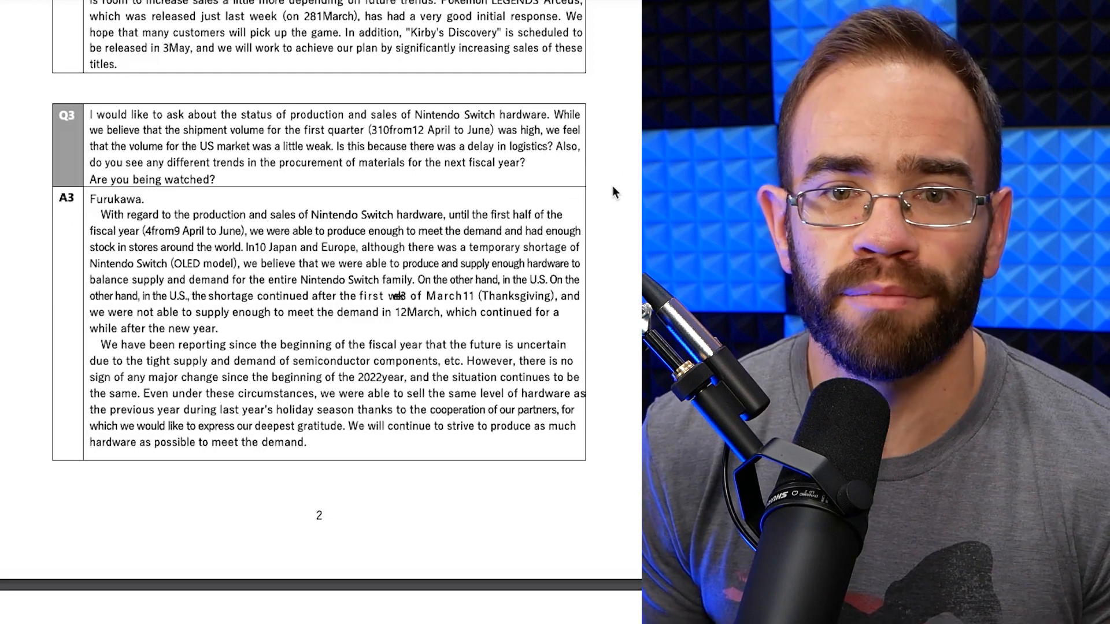
- Scroll the PDF to the Q4 answer on annual play users and the Wii comparison
scroll("down", 3)
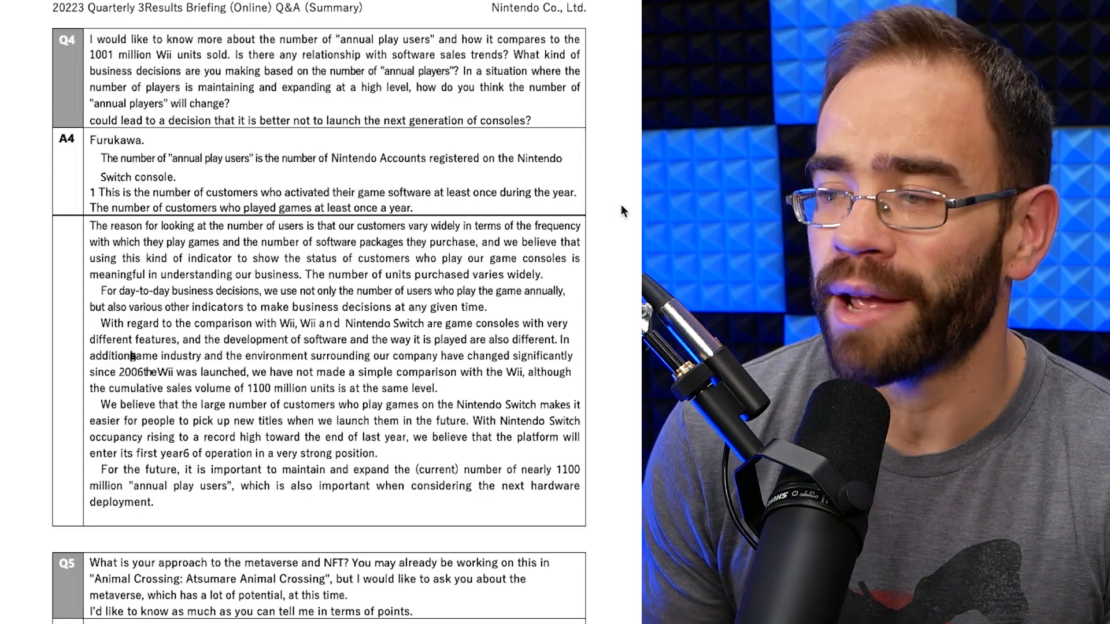
scroll("down", 3)
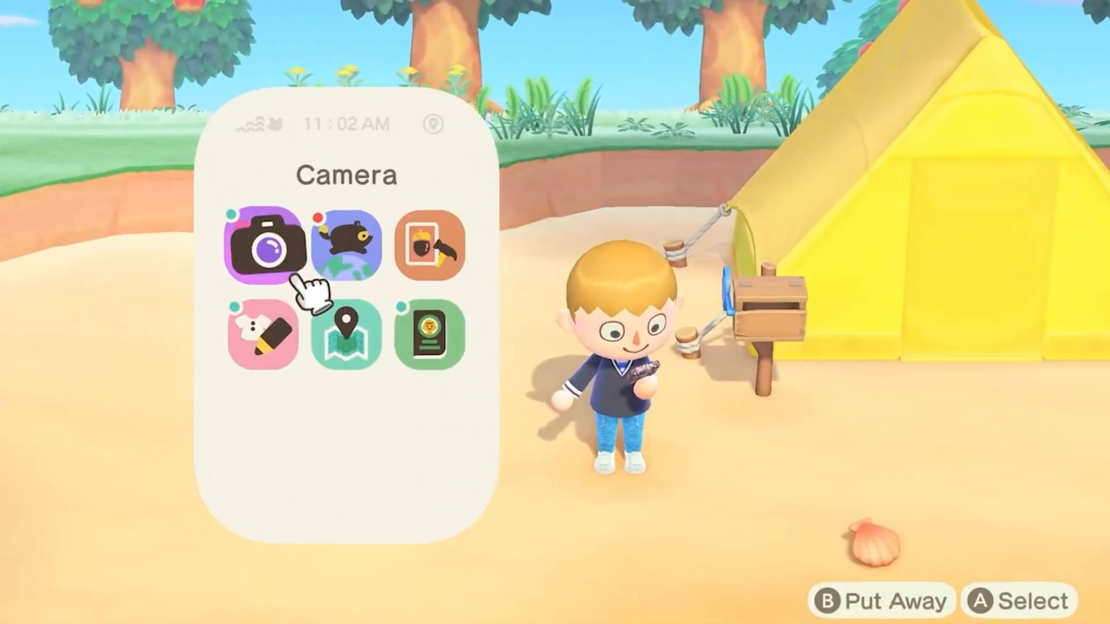
mouse_move(430, 246)
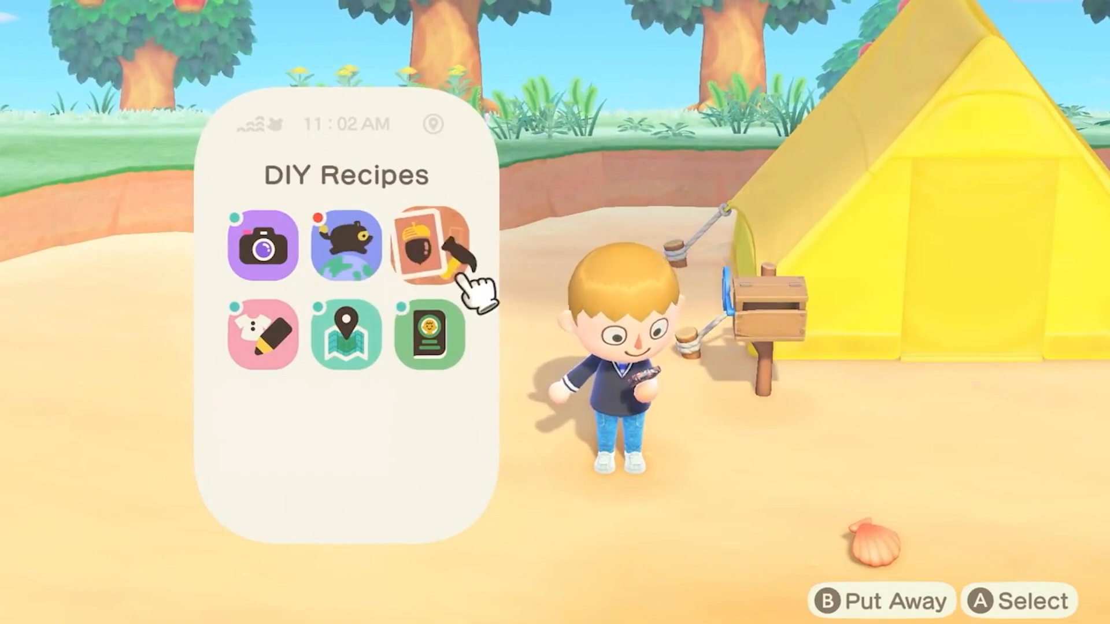
- Open the DIY Recipes app to show the Flimsy axe recipe and its materials
left_click(426, 255)
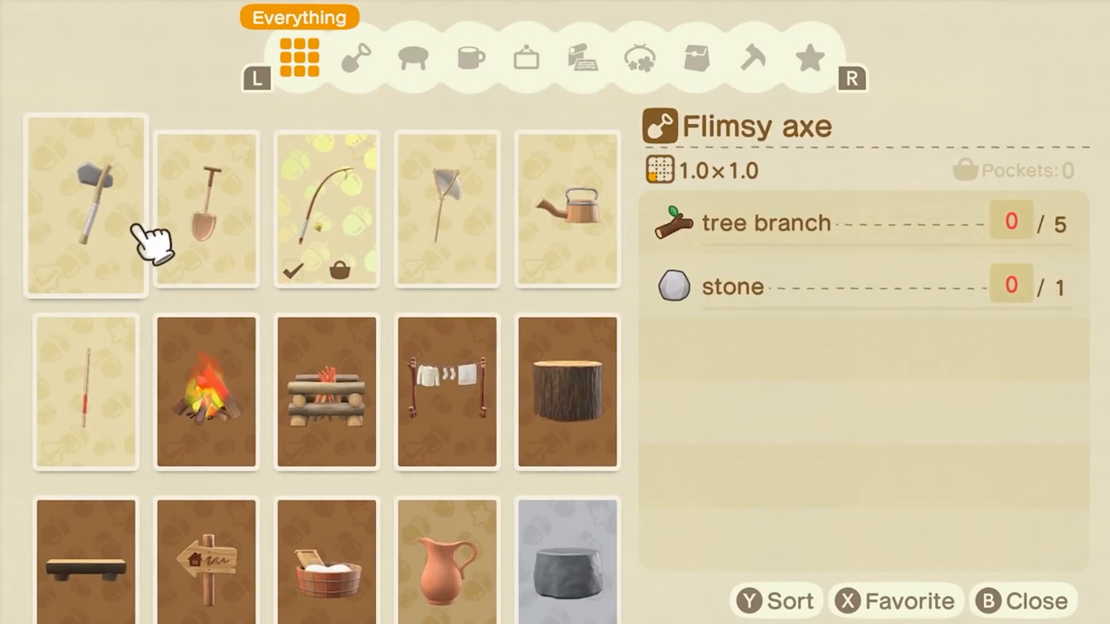
- Craft a flimsy axe, then craft a log stool from hardwood
left_click(1021, 602)
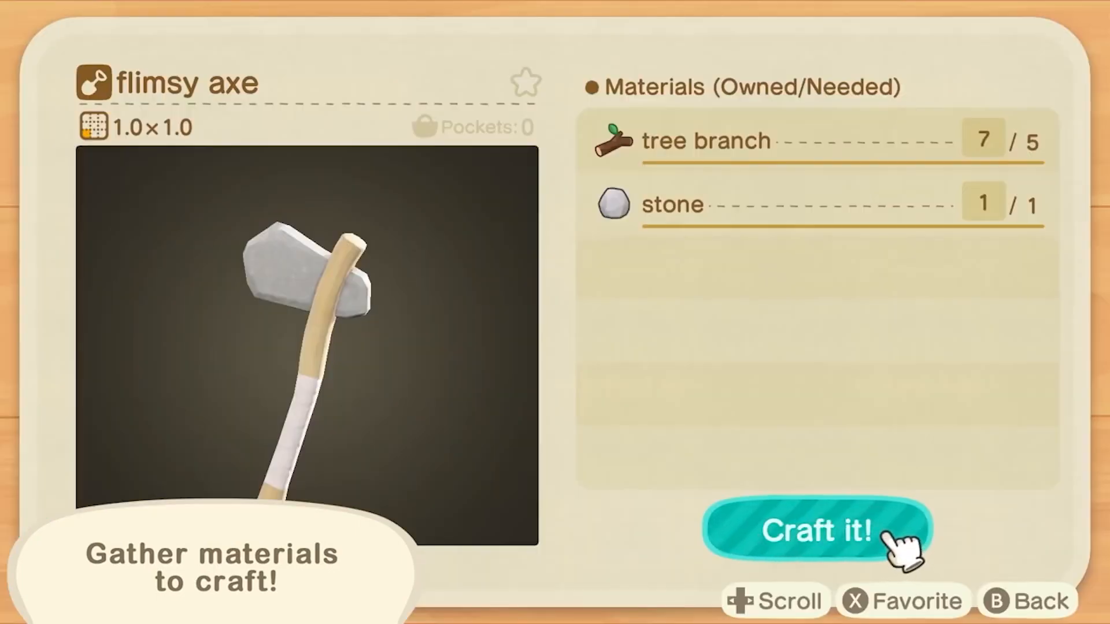
left_click(816, 529)
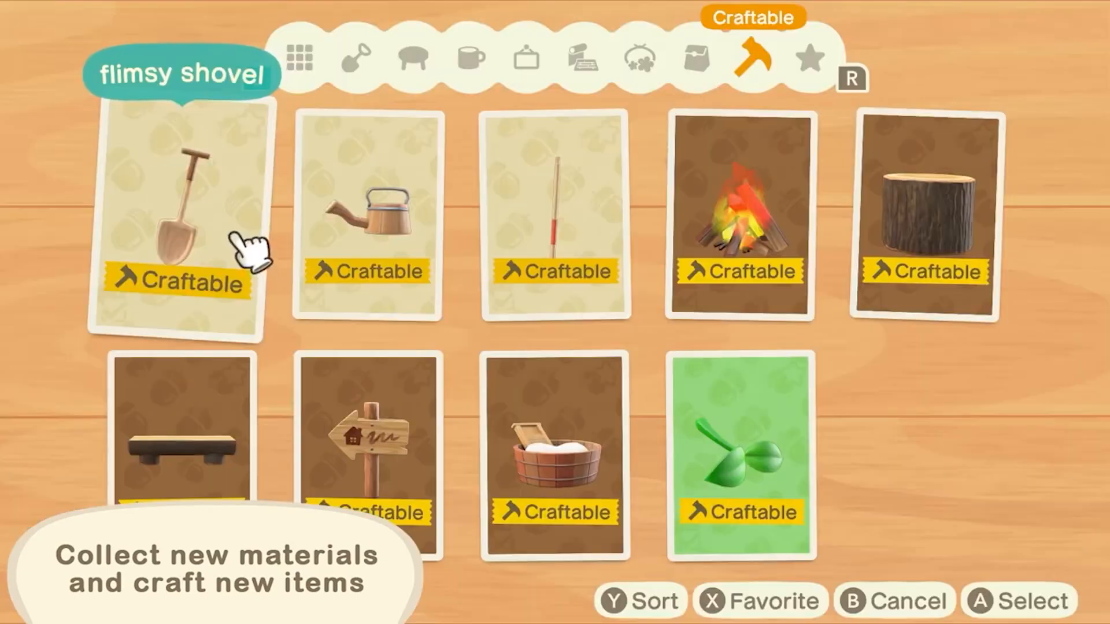
left_click(366, 220)
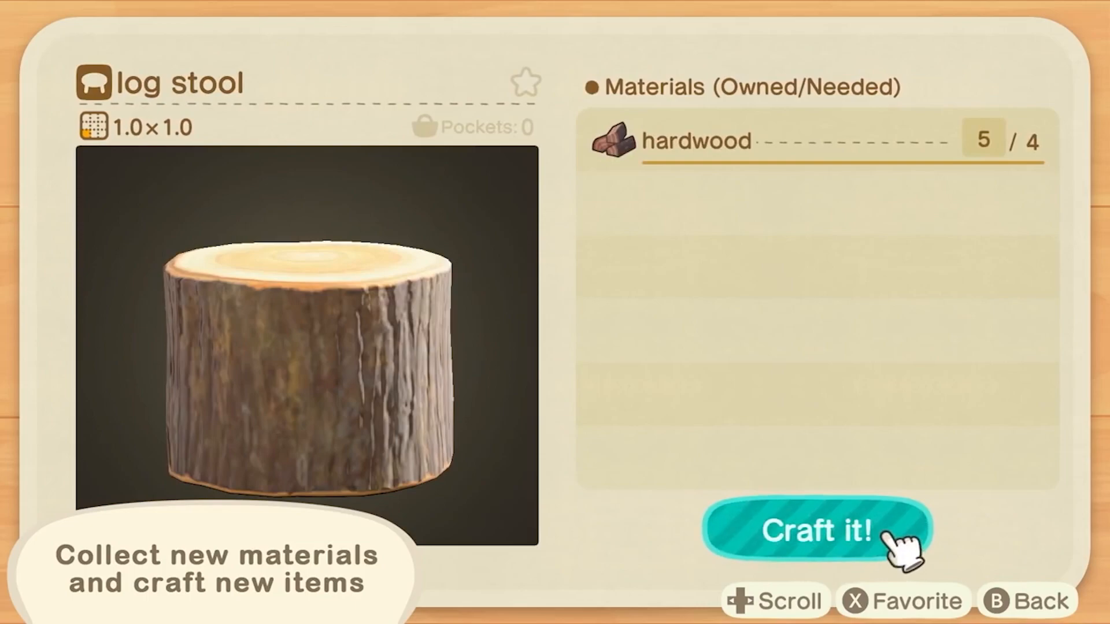
left_click(817, 529)
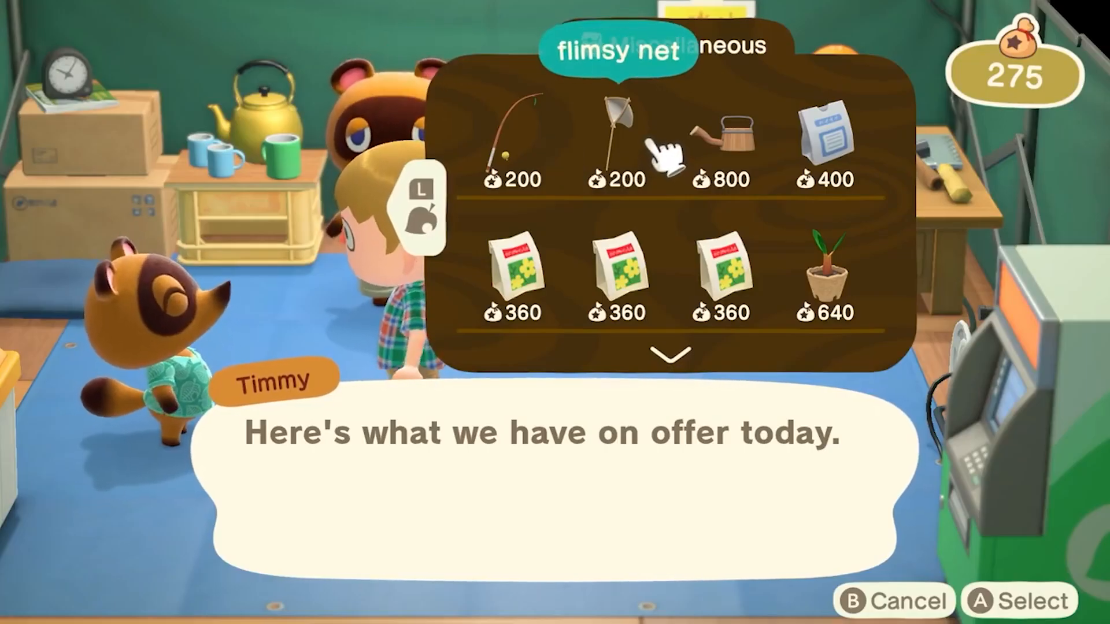
- Leave the shop list and bring up the NookPhone app grid with Nook Miles highlighted
key("R")
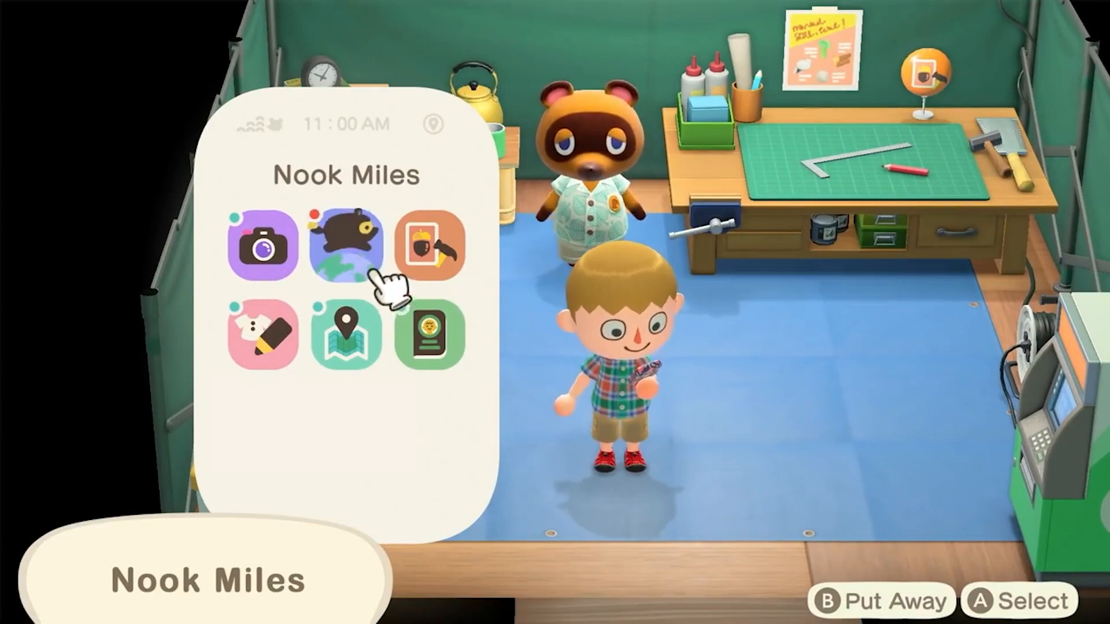
- Open Nook Miles to the Have a Nice DIY! recipe-collecting challenge
left_click(345, 244)
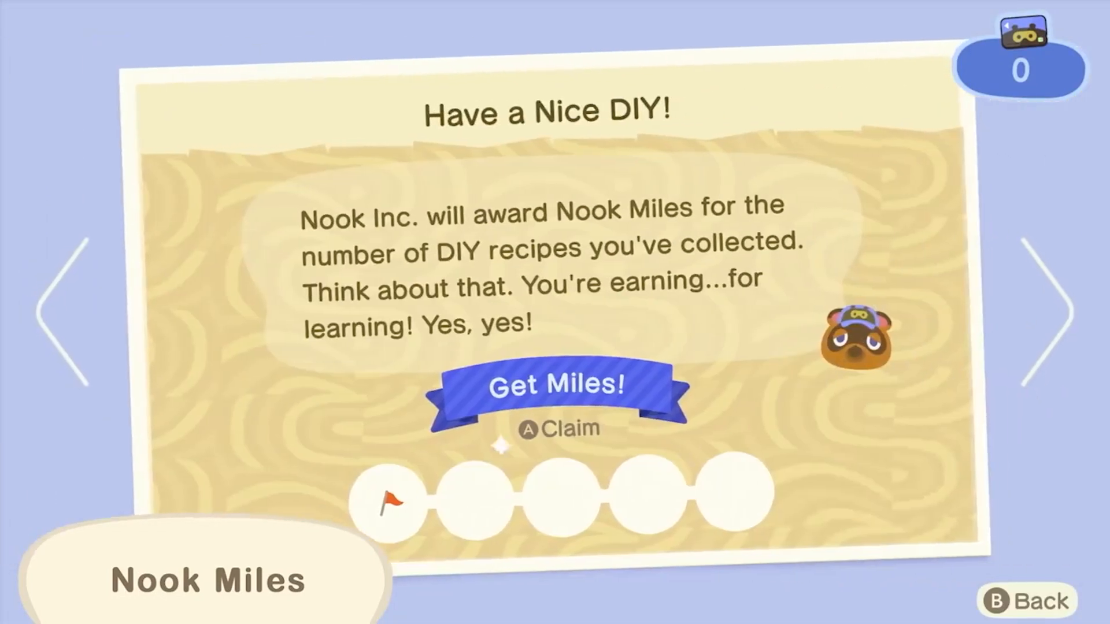
- Claim miles for the DIY recipe challenge, then pick an island resident for local play
left_click(1054, 299)
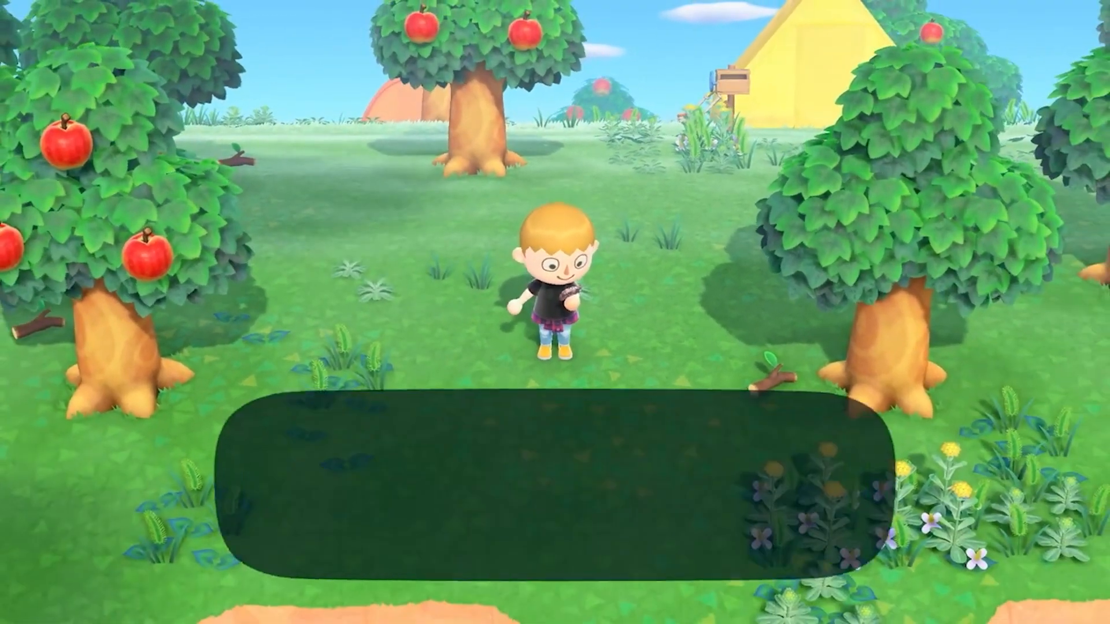
left_click(538, 297)
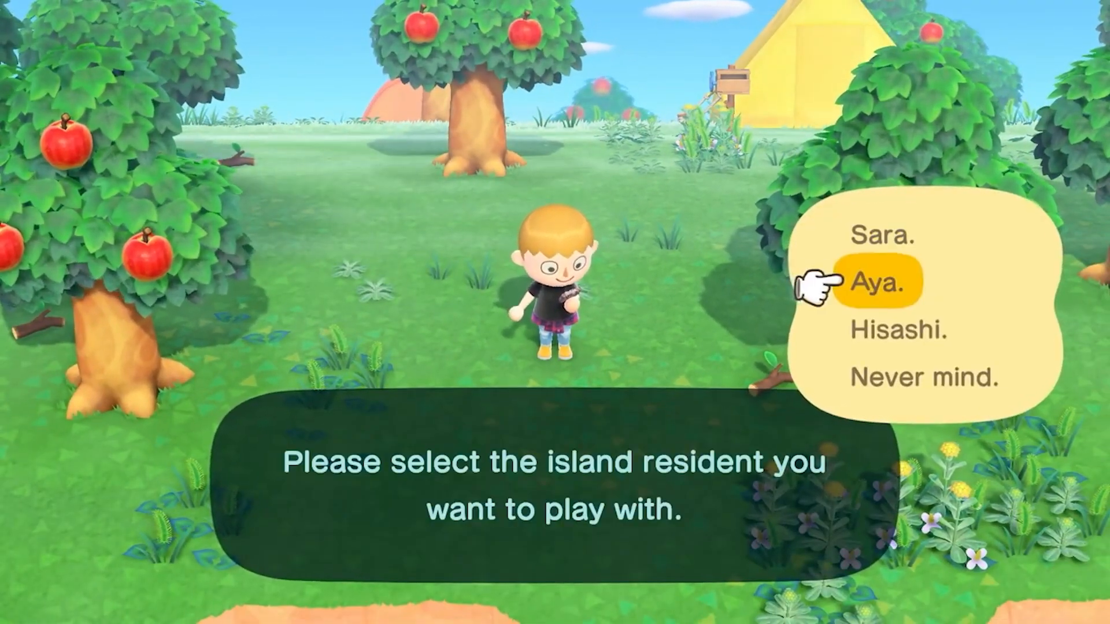
left_click(890, 282)
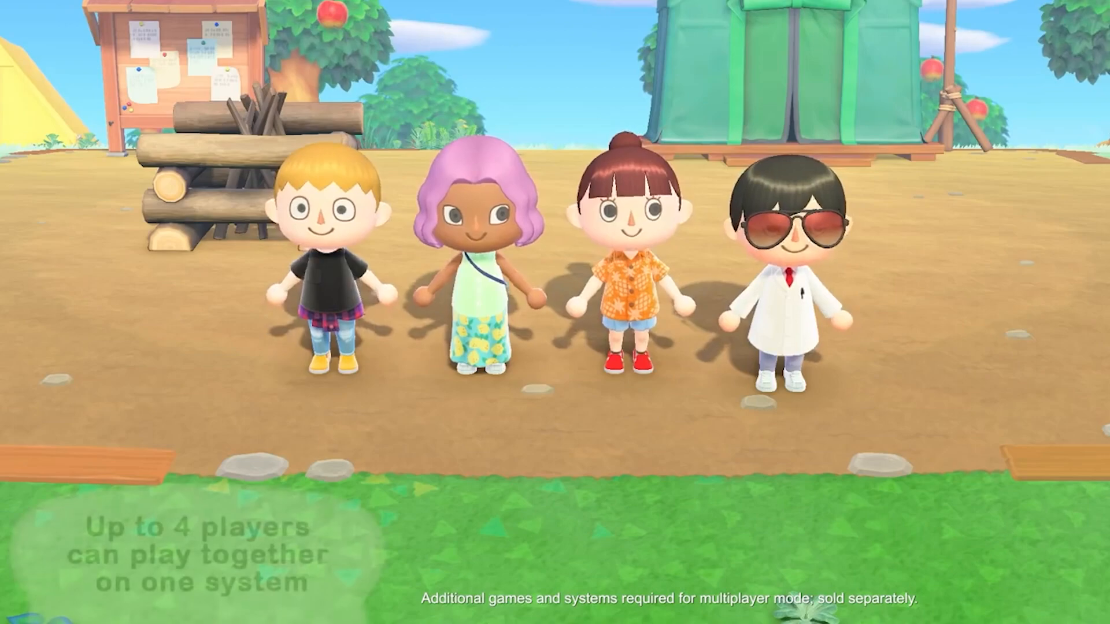